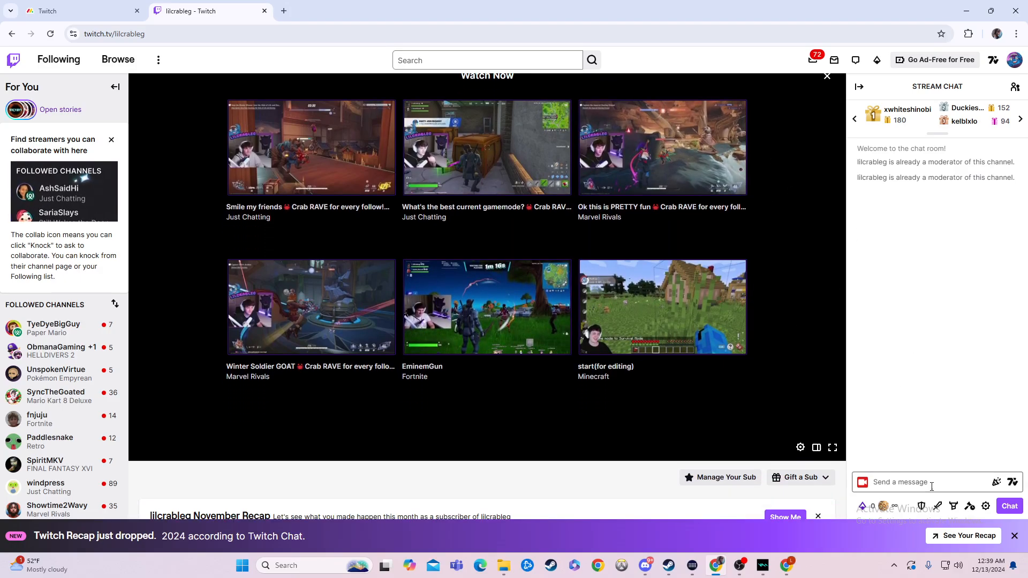
# Step: Enter the /poll command in stream chat to bring up the Create a New Poll form
pyautogui.click(930, 481)
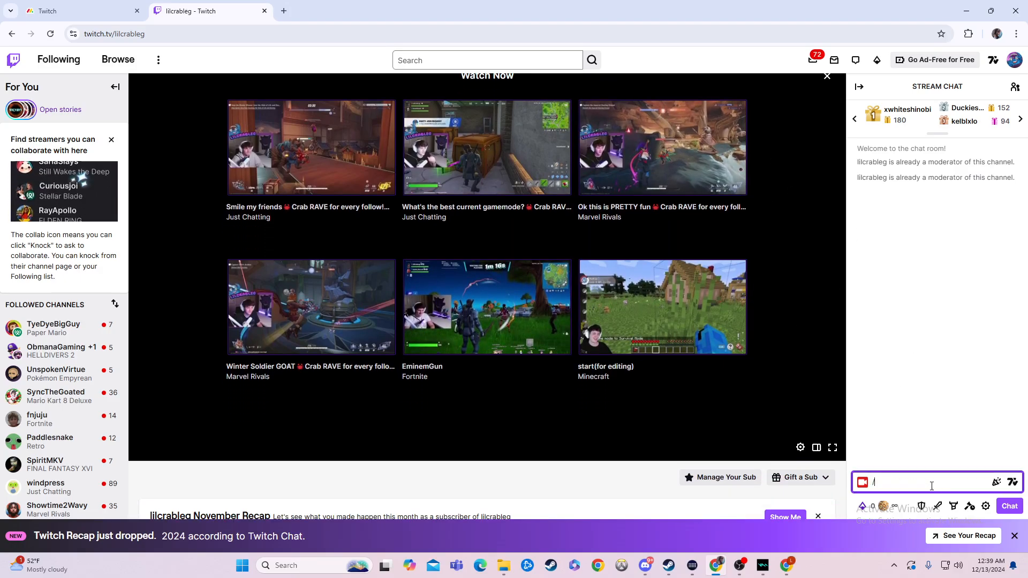
pyautogui.write('/')
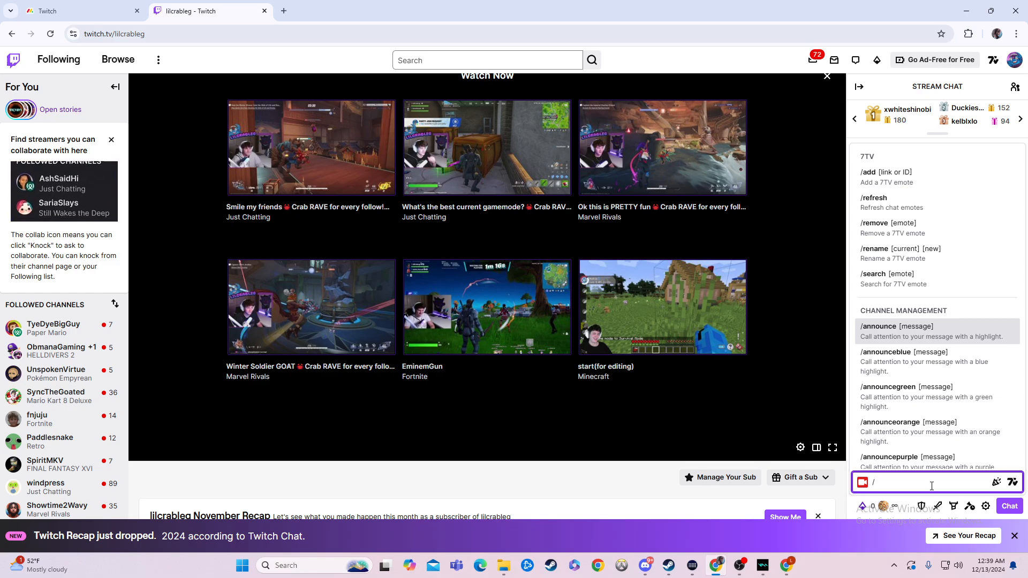
pyautogui.write('po')
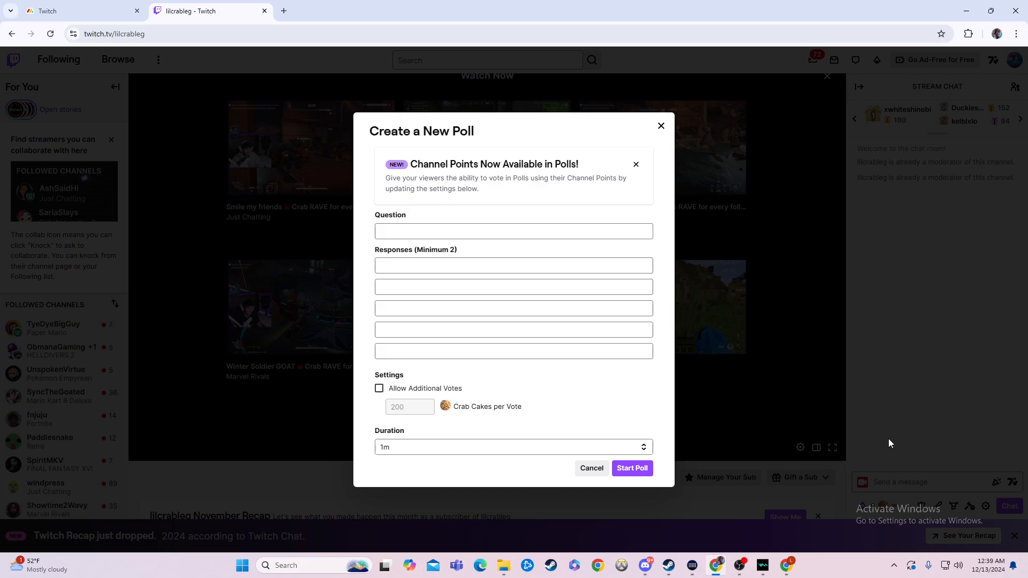
# Step: Ask 'Which is better' with responses Fortnite, Rivals and Overwatch
pyautogui.click(512, 231)
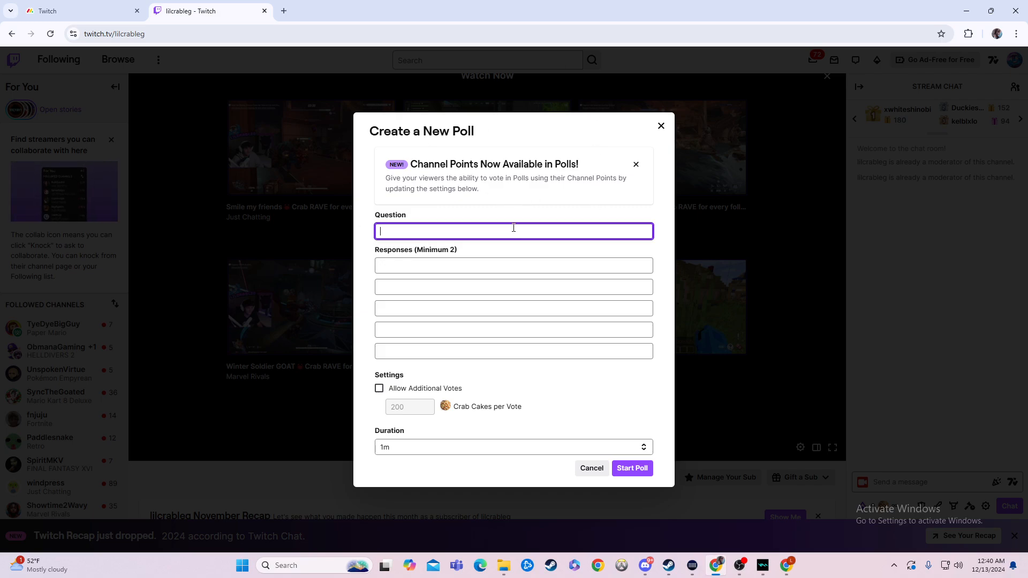
pyautogui.write('Which is better')
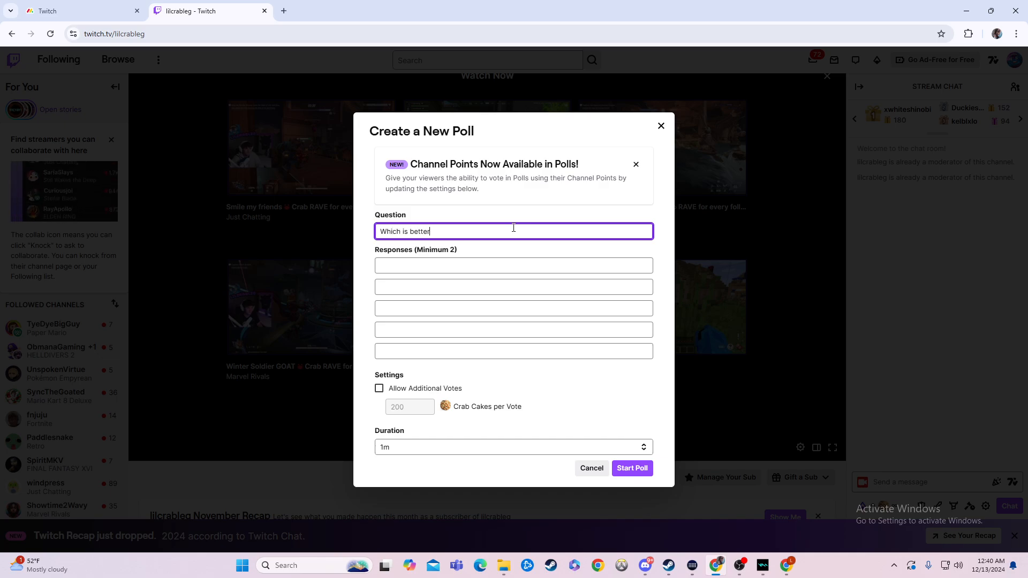
pyautogui.write('Fortnite')
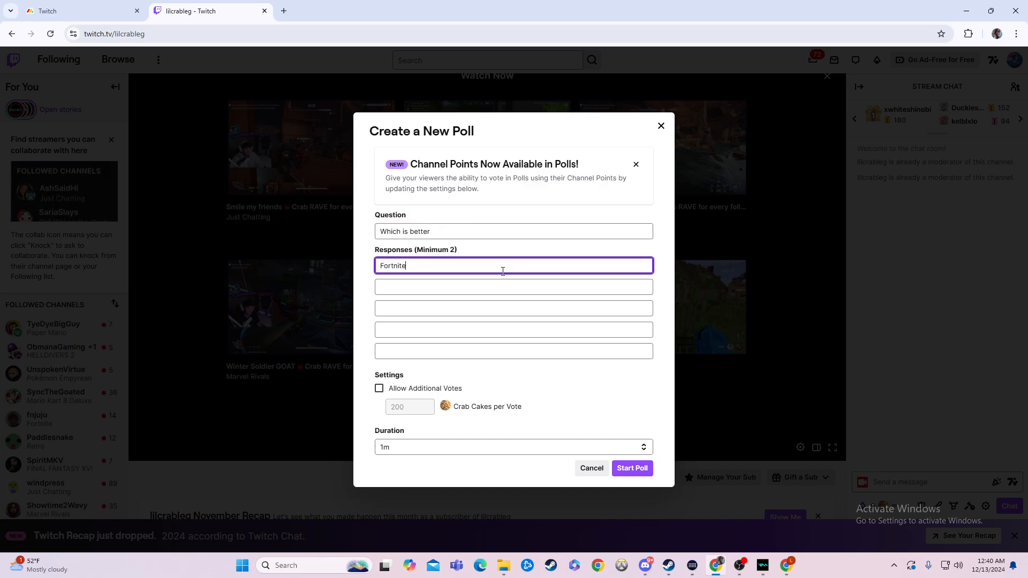
pyautogui.write('Rivals')
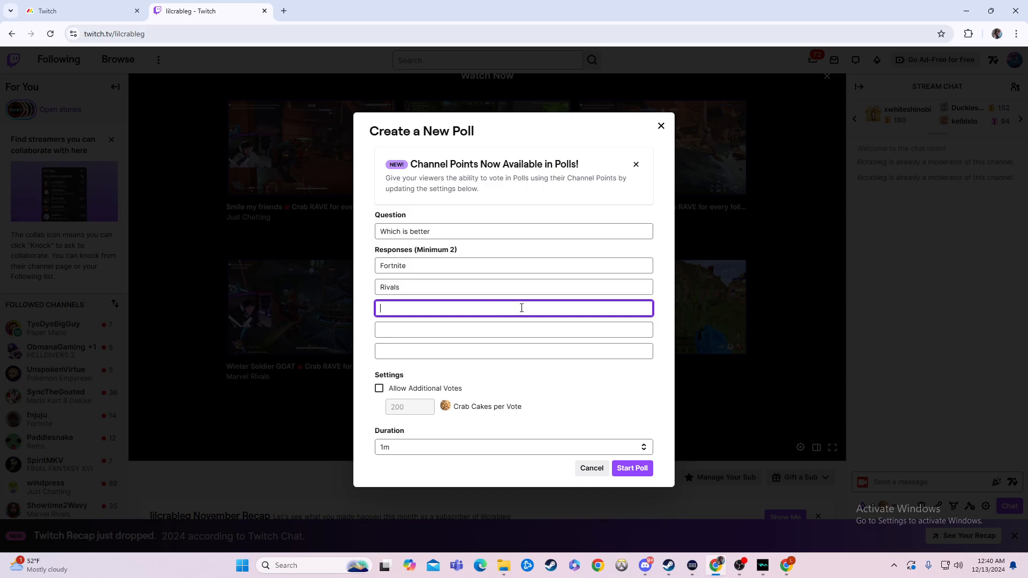
pyautogui.write('Overwatch')
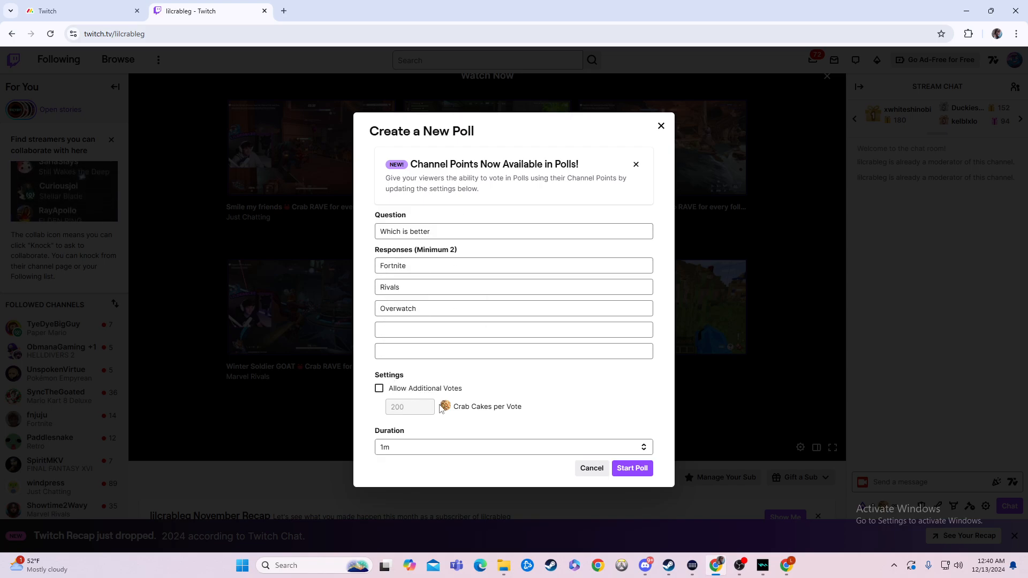
# Step: Enable additional votes at 10000 Crab Cakes per vote, then turn additional votes back off
pyautogui.click(379, 387)
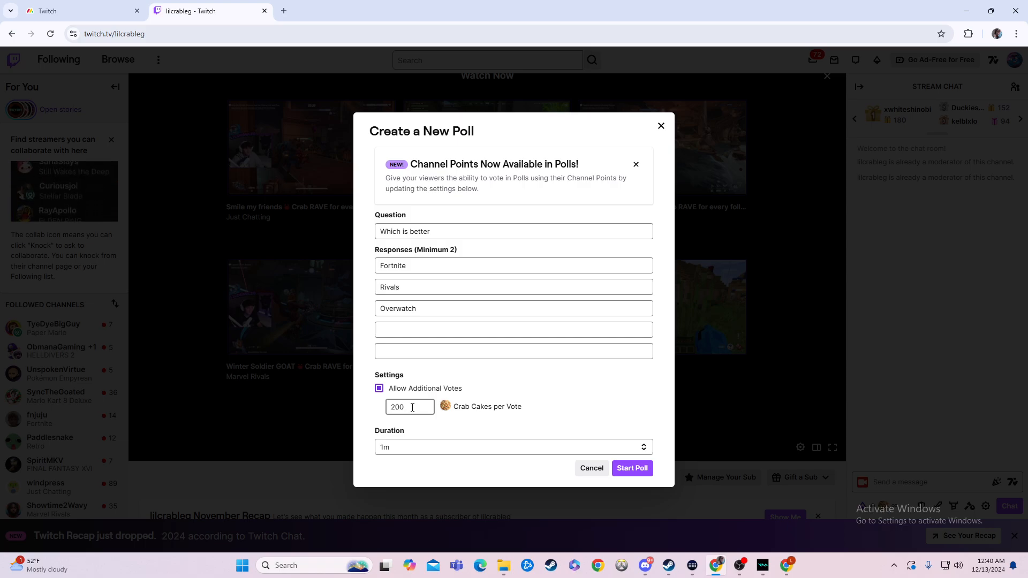
pyautogui.write('1')
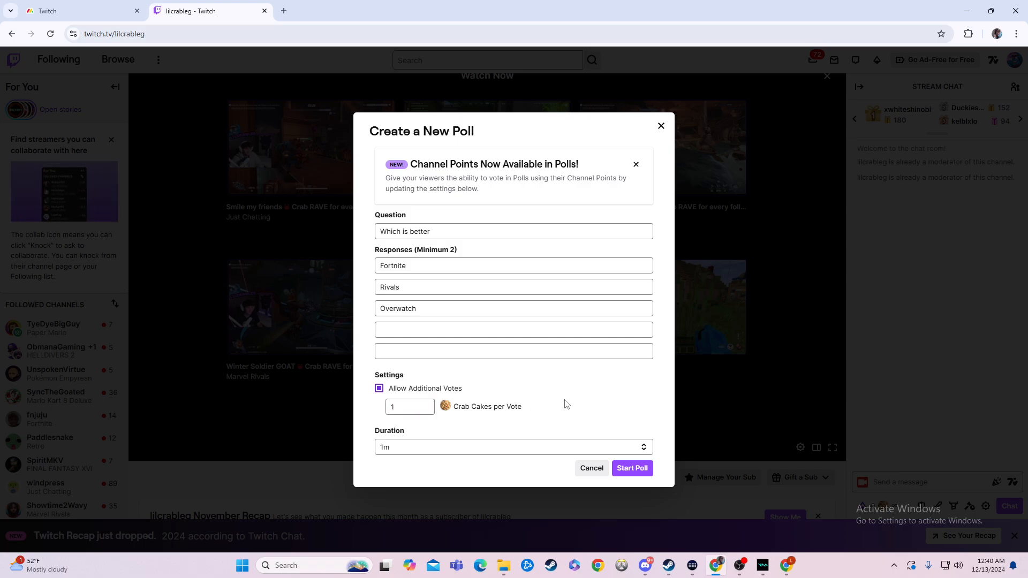
pyautogui.write('0000')
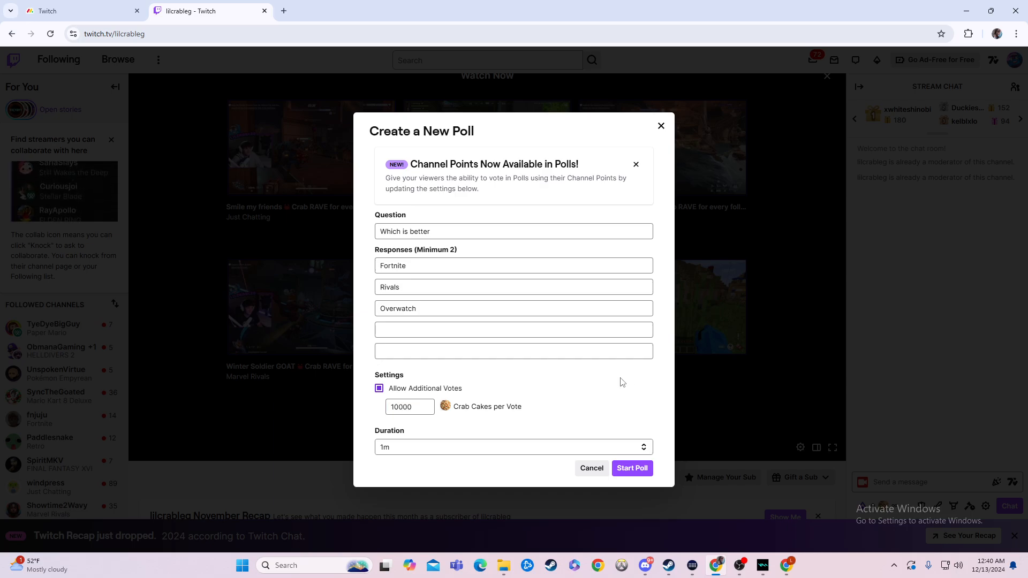
pyautogui.click(409, 407)
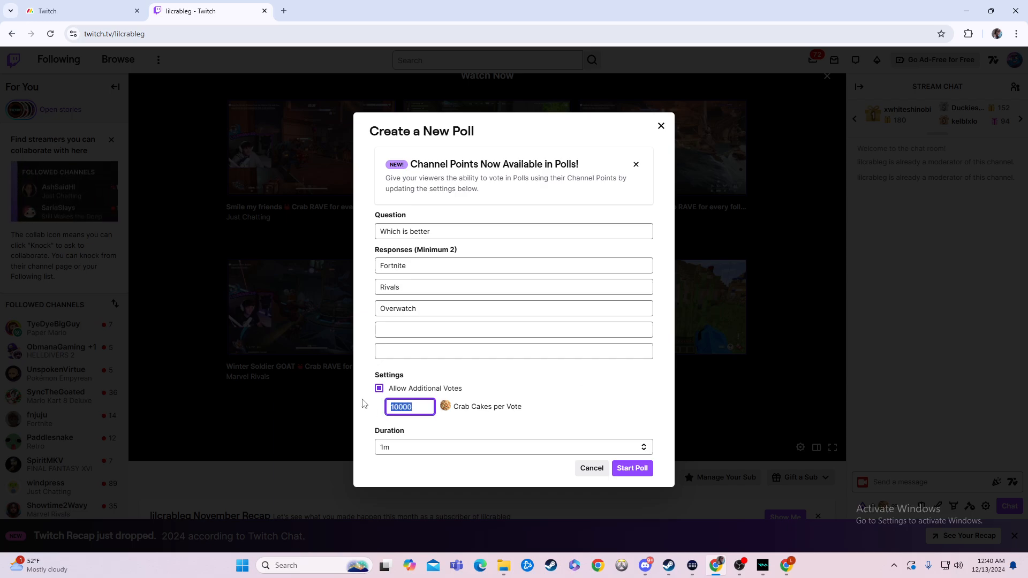
pyautogui.click(379, 387)
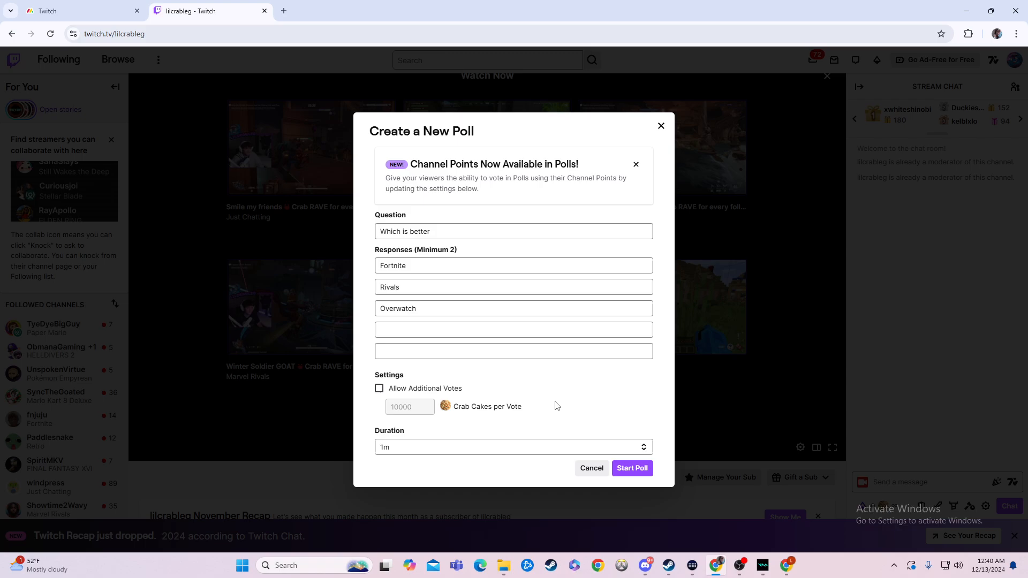
# Step: Keep the poll duration at one minute
pyautogui.click(512, 446)
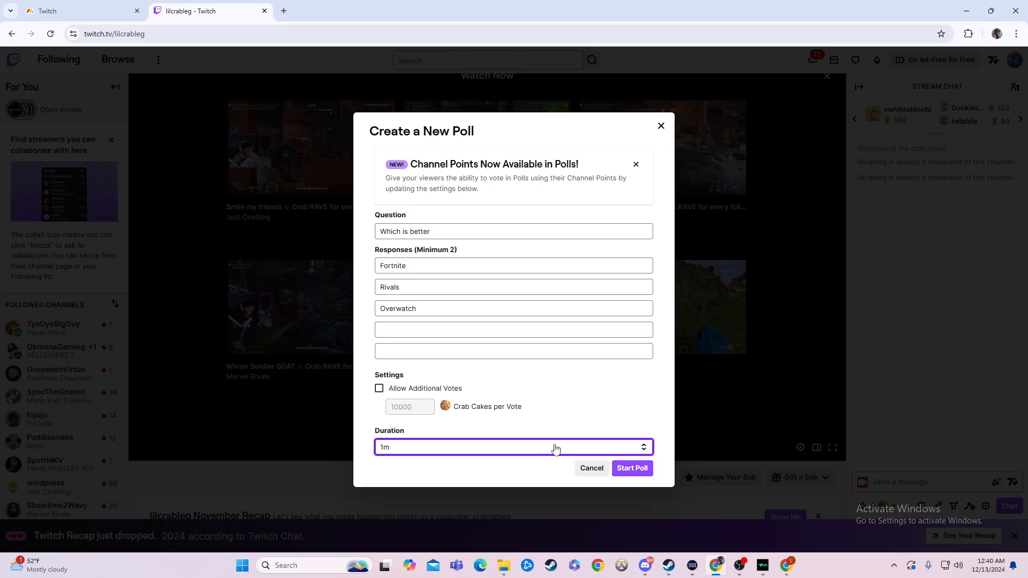
pyautogui.click(513, 446)
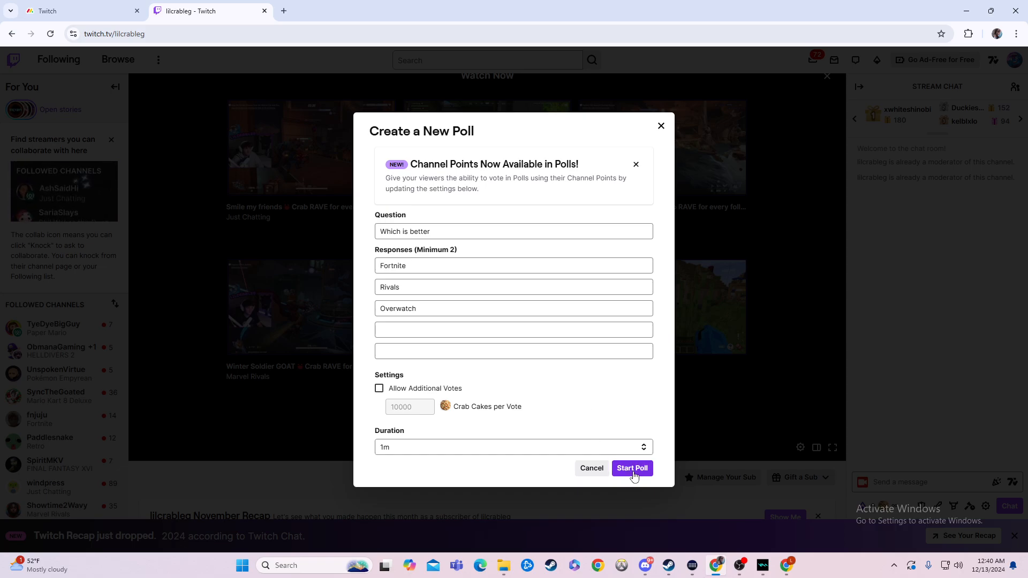
# Step: Start the poll live in chat and cast a vote for Rivals, putting it at 100%
pyautogui.click(631, 471)
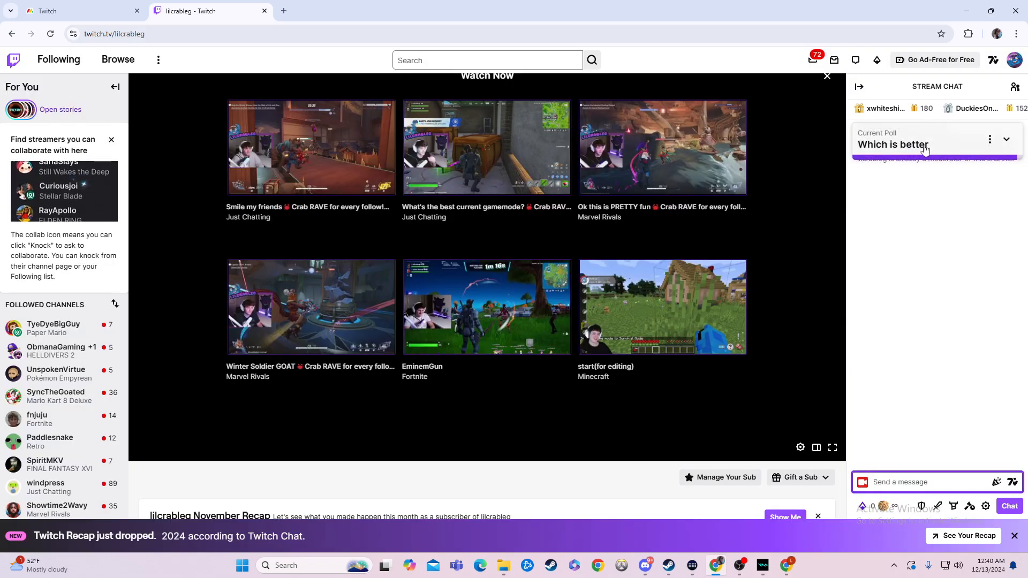
pyautogui.click(1006, 139)
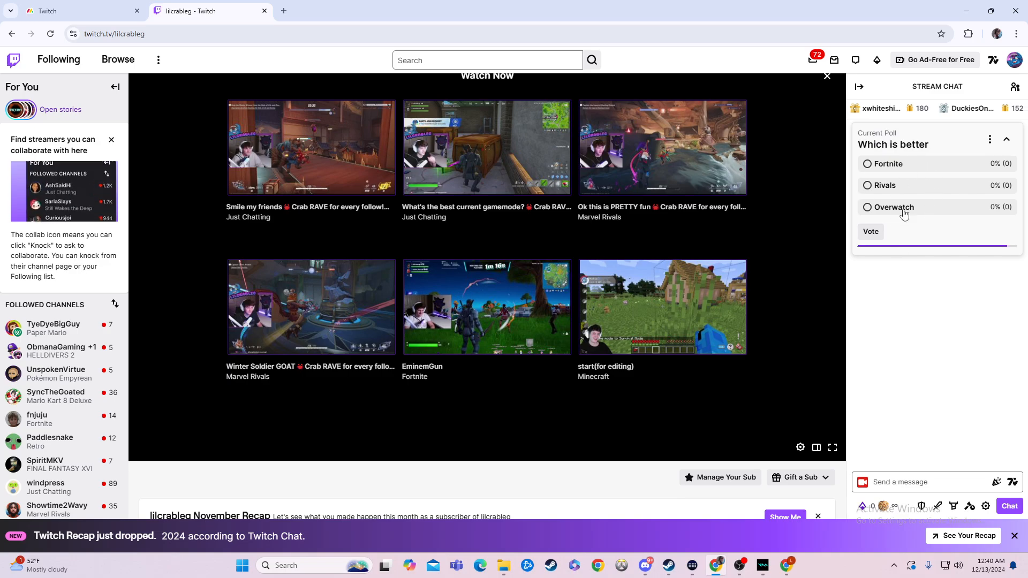
pyautogui.click(866, 185)
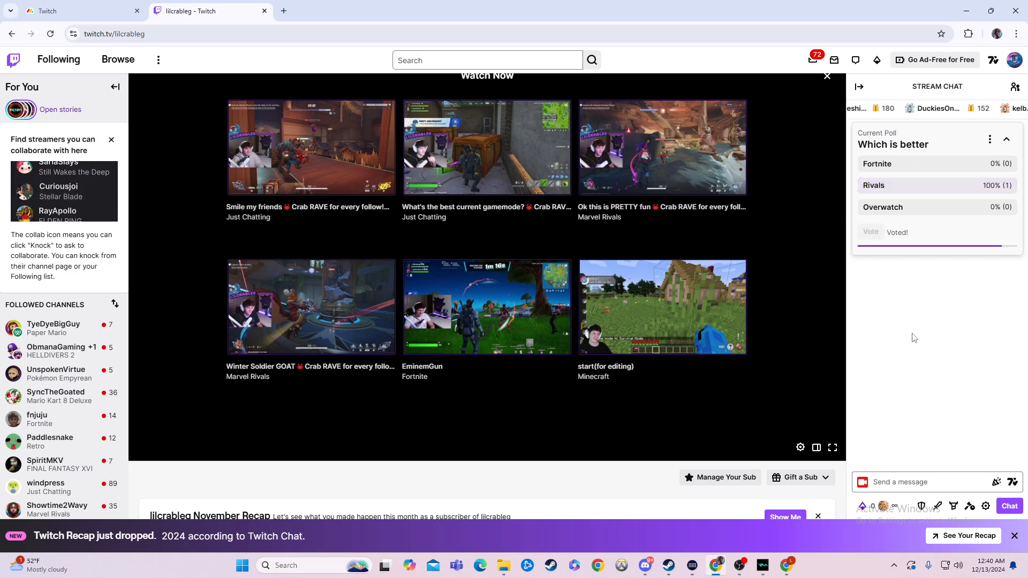